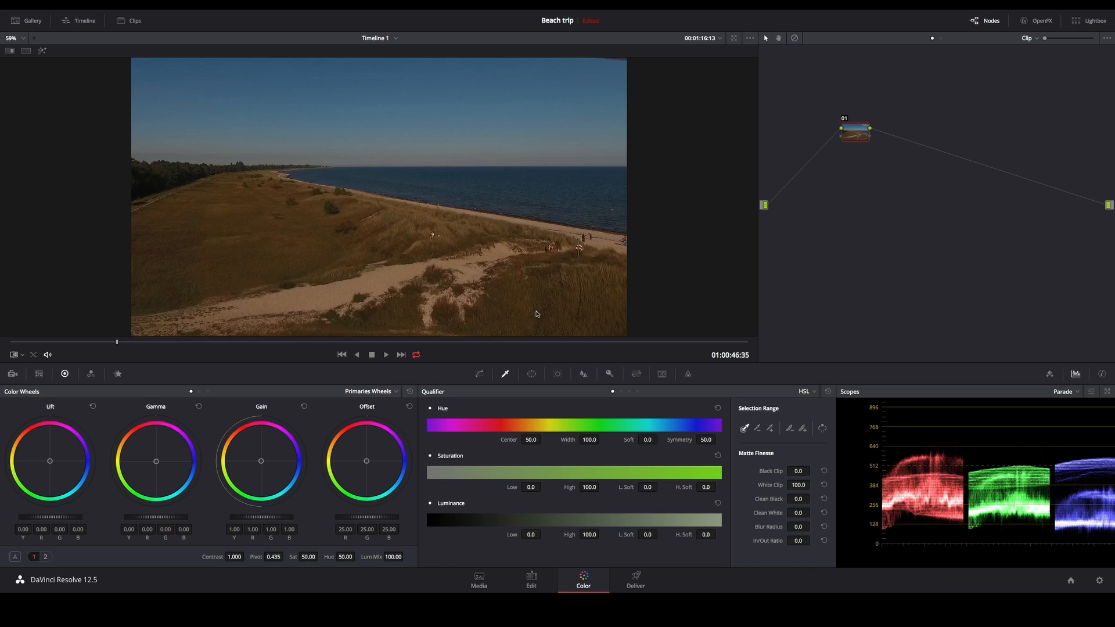
mouse_move(461, 254)
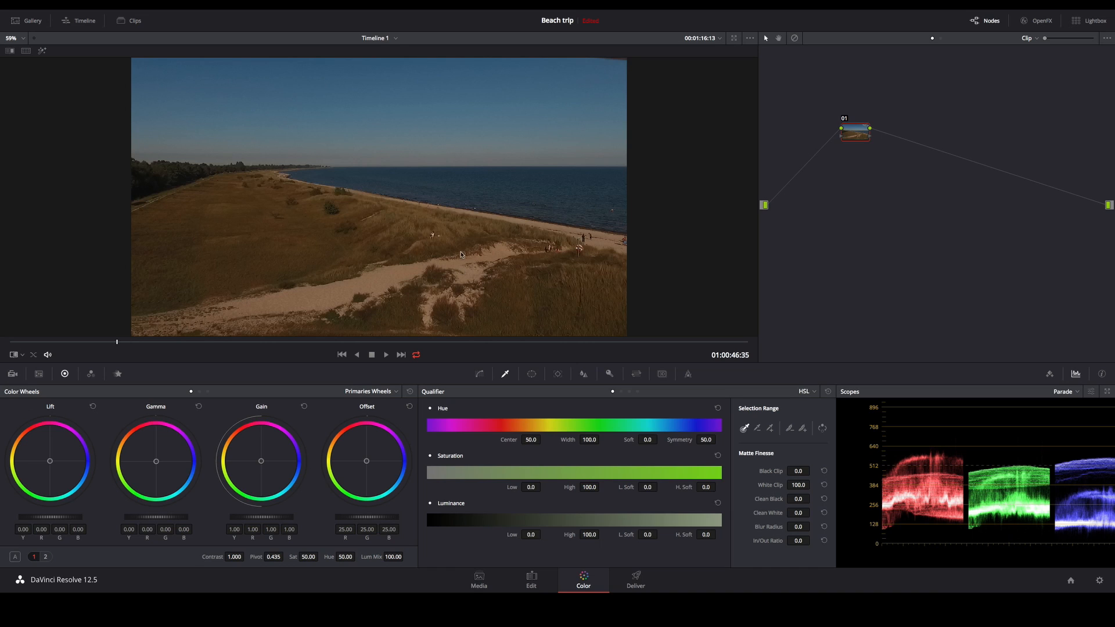
mouse_move(389, 222)
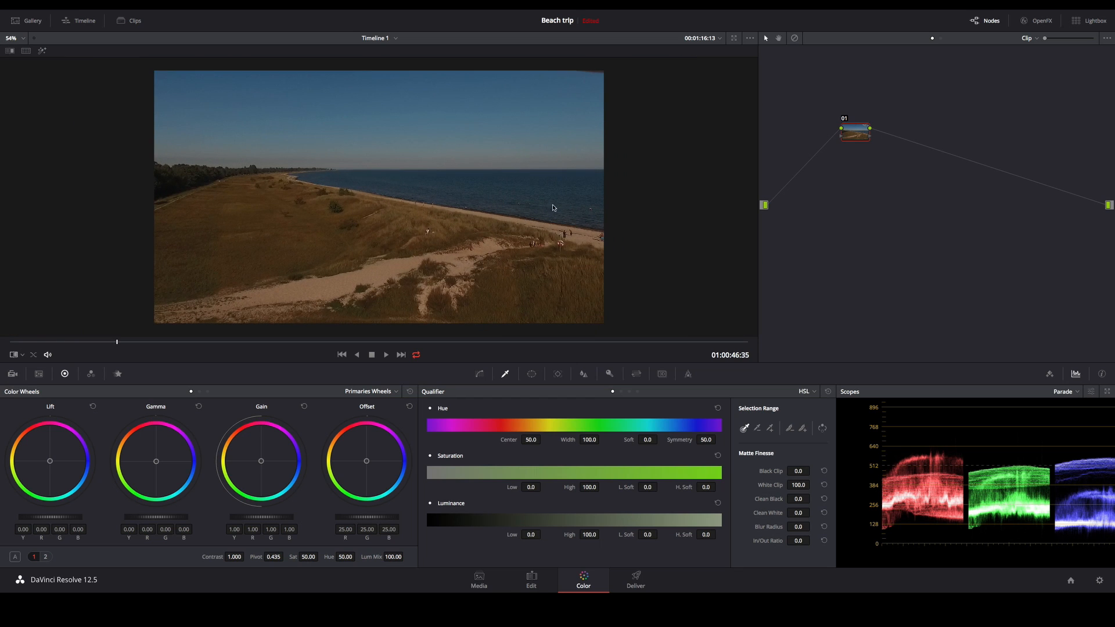
mouse_move(708, 179)
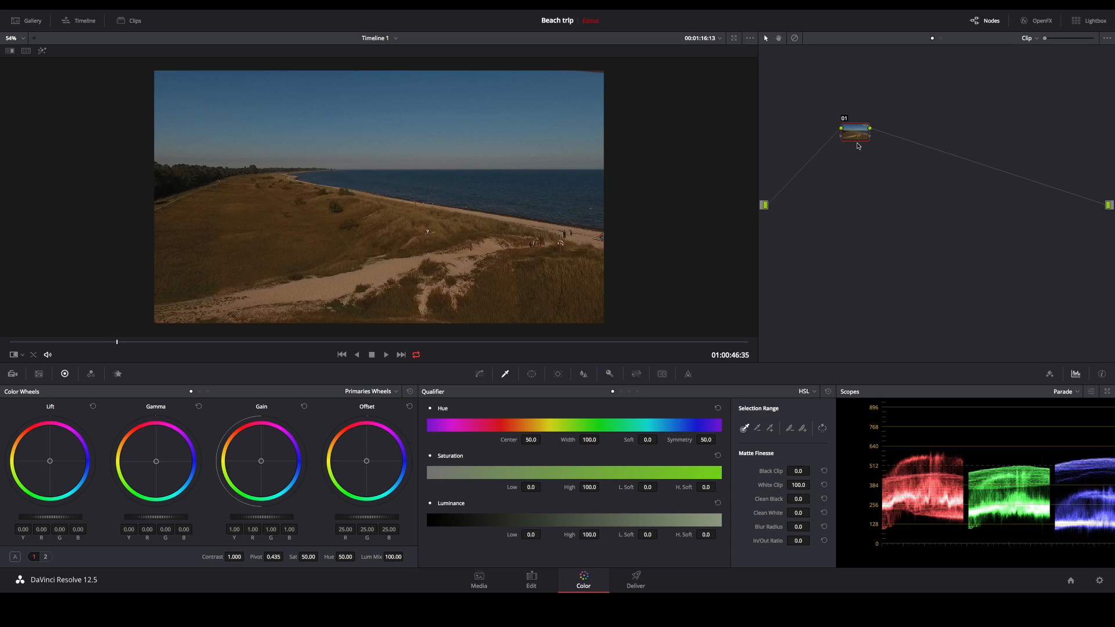
Add a serial node after node 01 in the beach clip's node graph.
right_click(856, 133)
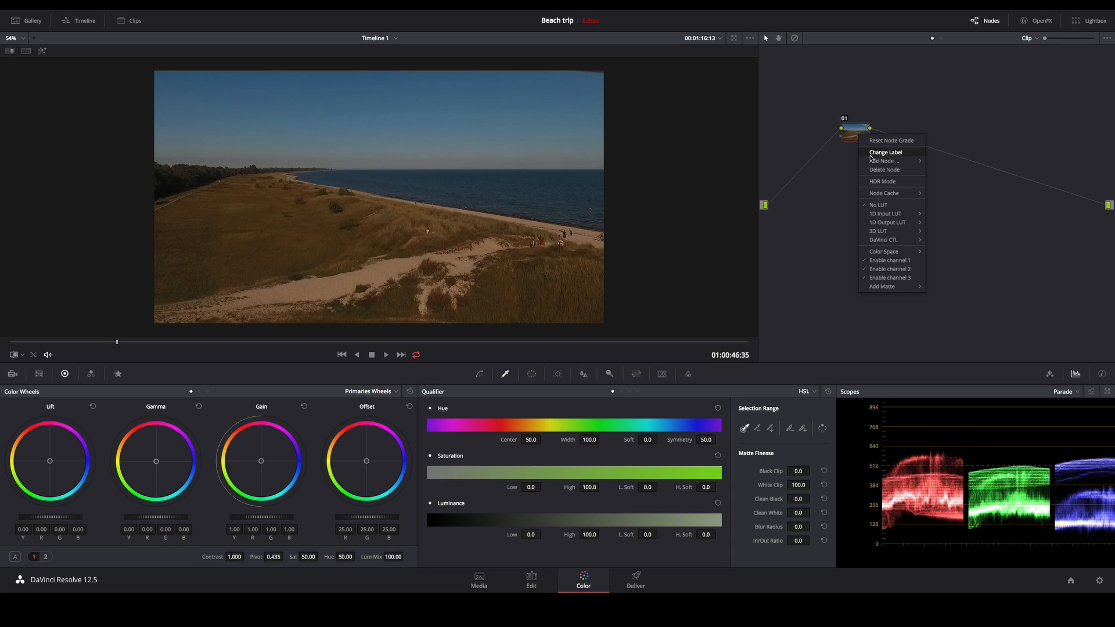
mouse_move(884, 160)
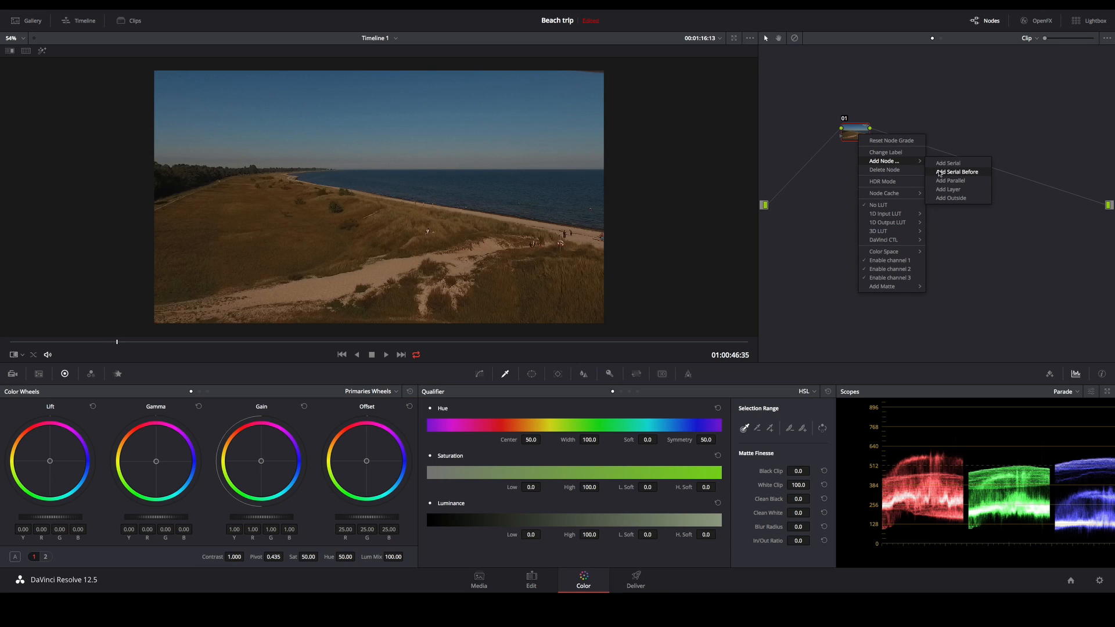
left_click(947, 162)
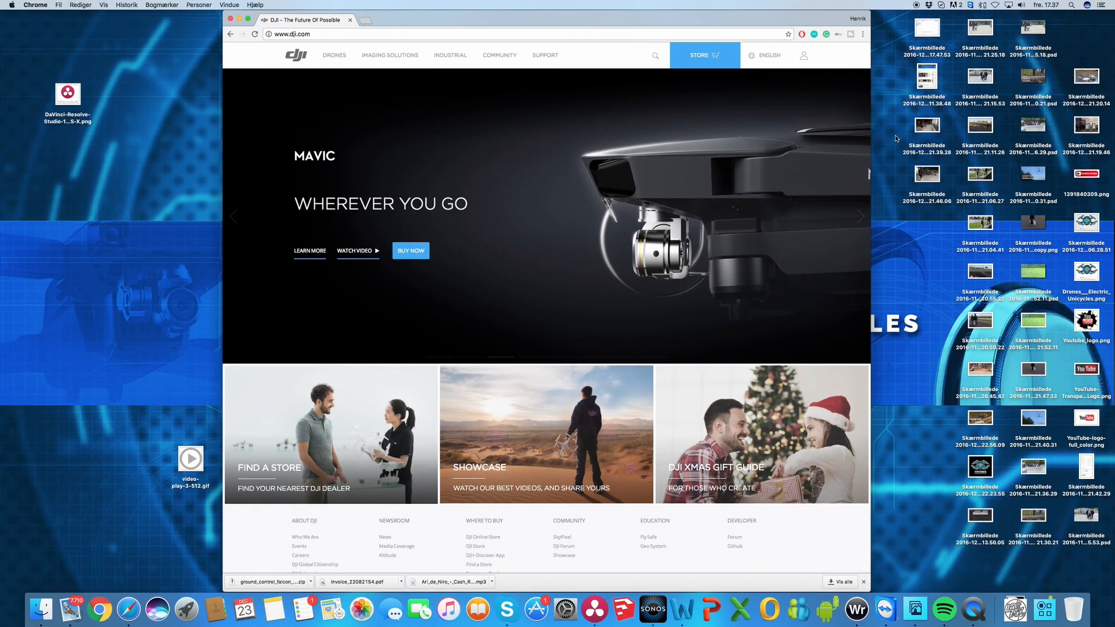
mouse_move(351, 43)
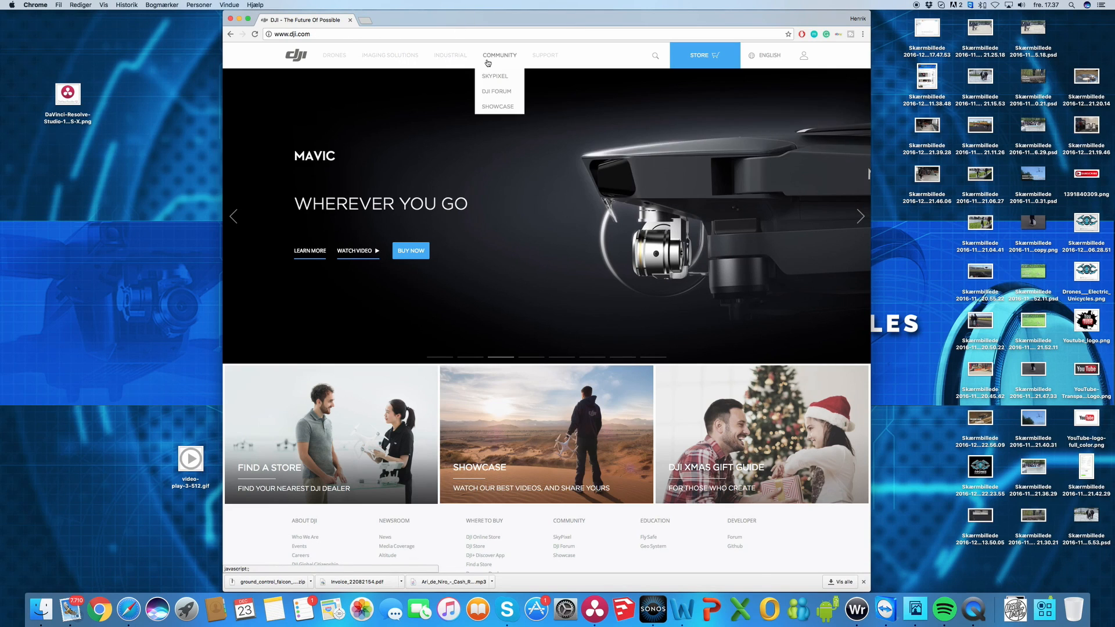
mouse_move(334, 56)
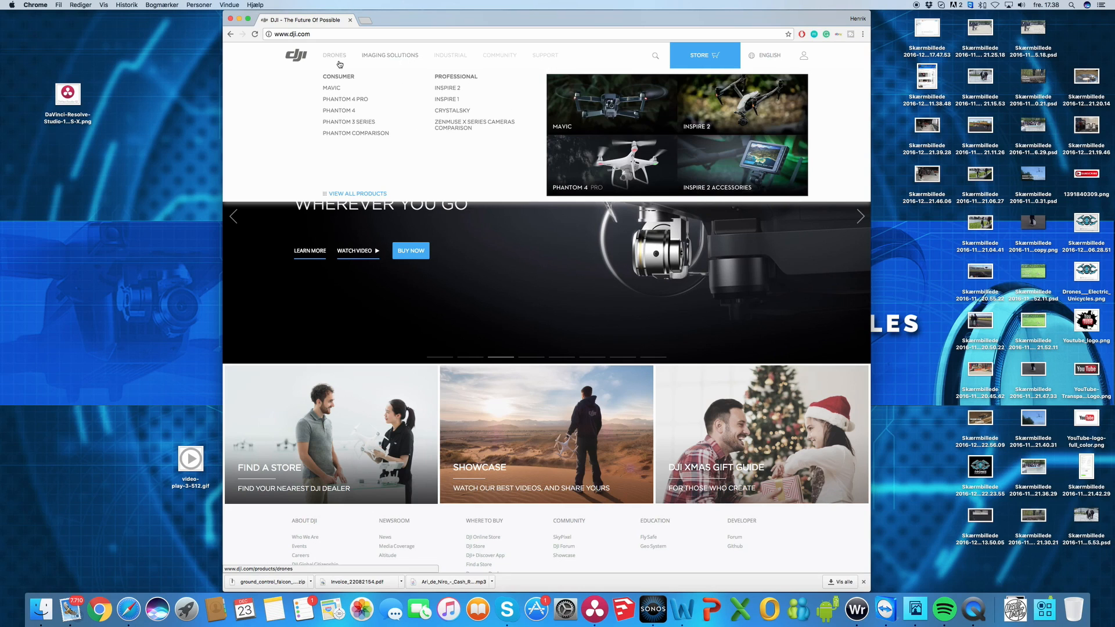
Download the Dlog to sRGB 3DLUT zip from the Phantom 3 Advanced downloads page on dji.com.
left_click(348, 122)
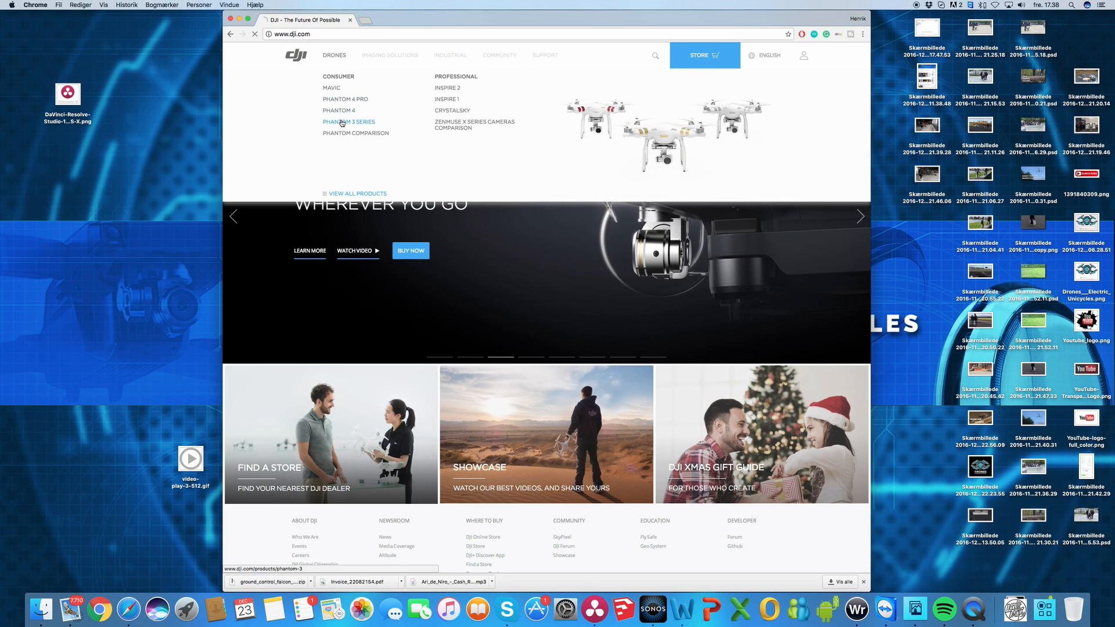
left_click(348, 122)
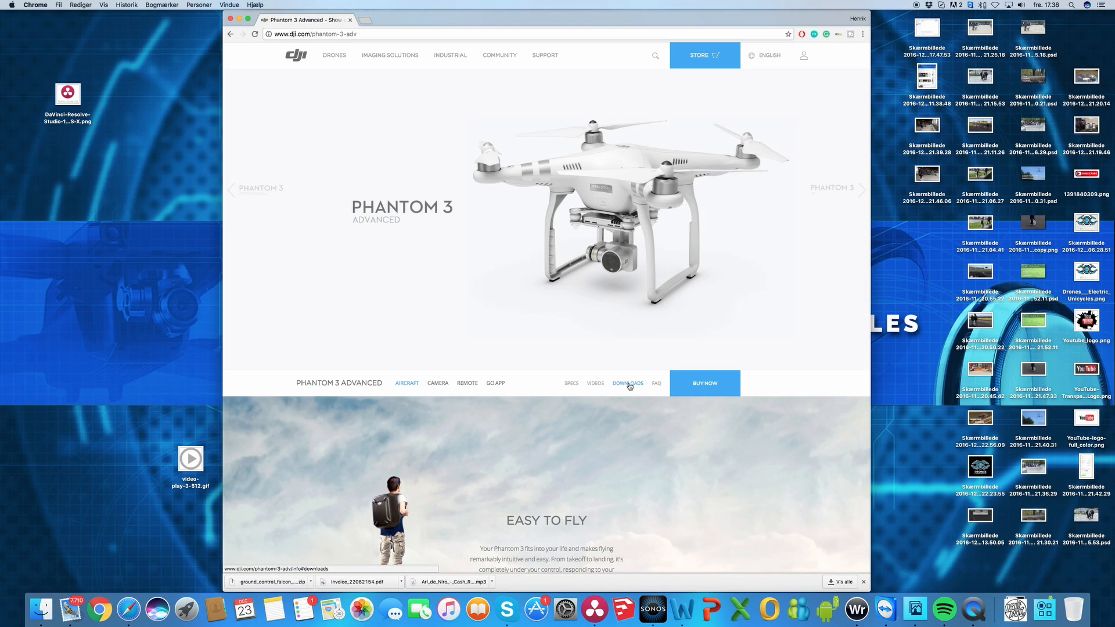
left_click(627, 382)
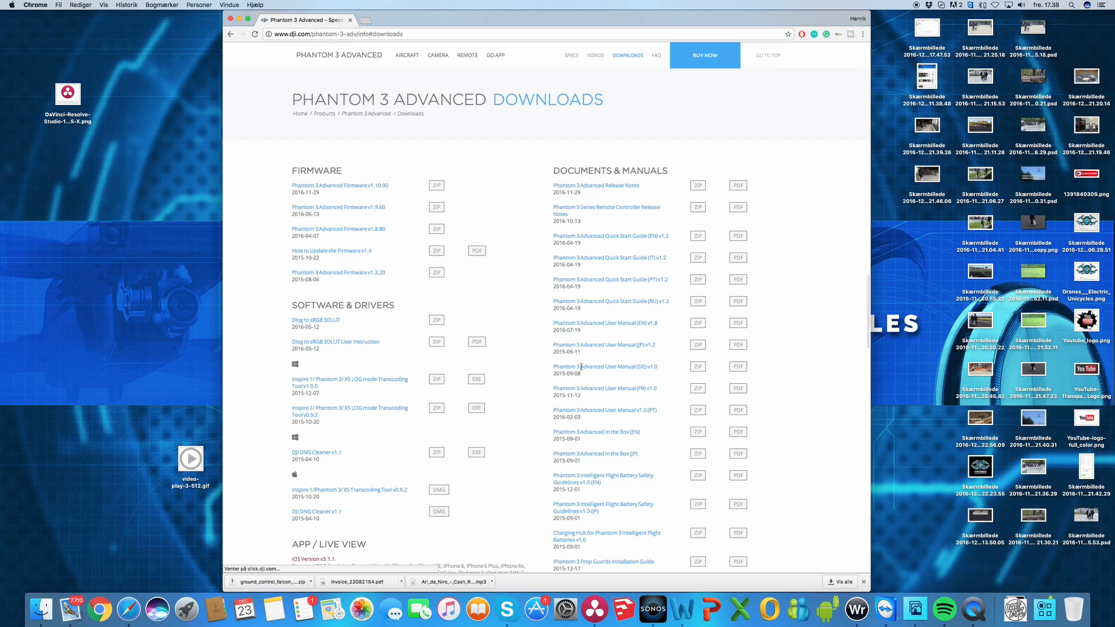
scroll("down", 3)
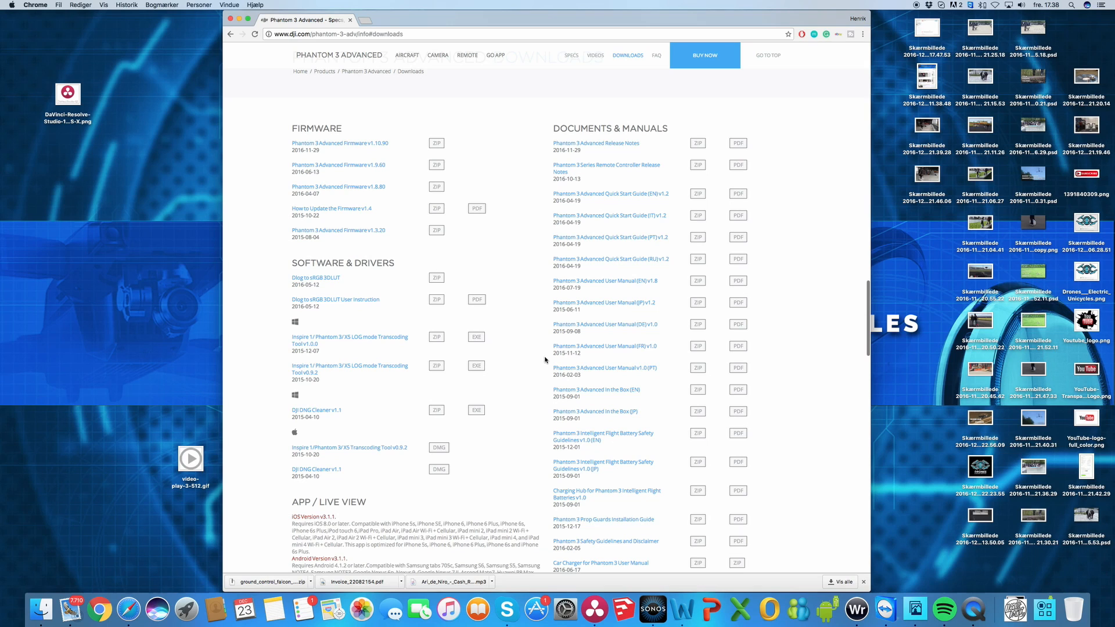
mouse_move(306, 267)
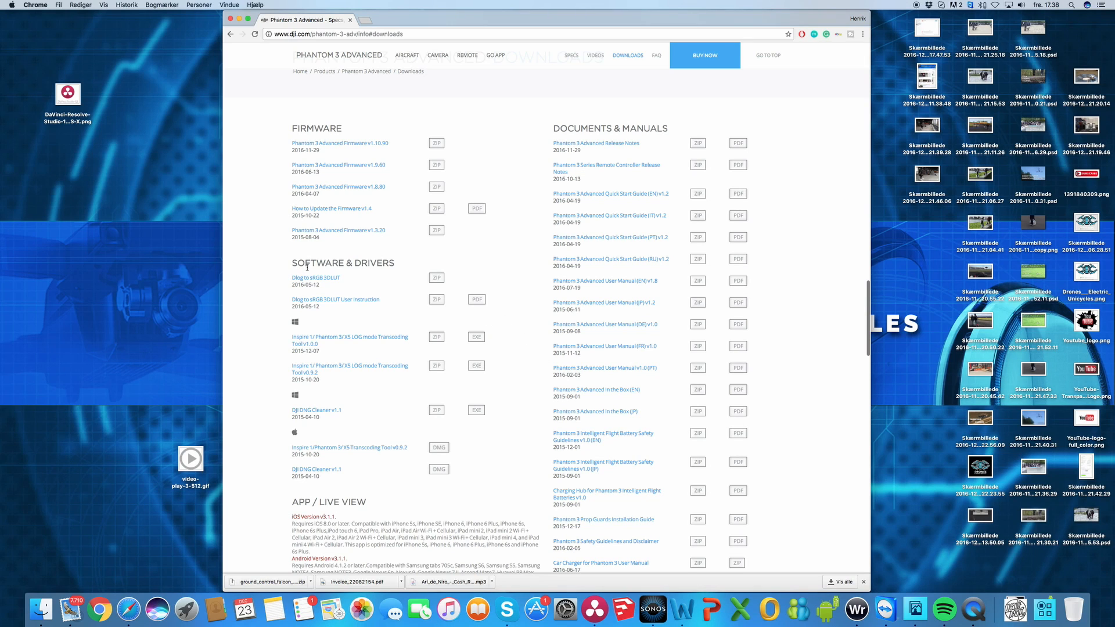
mouse_move(304, 277)
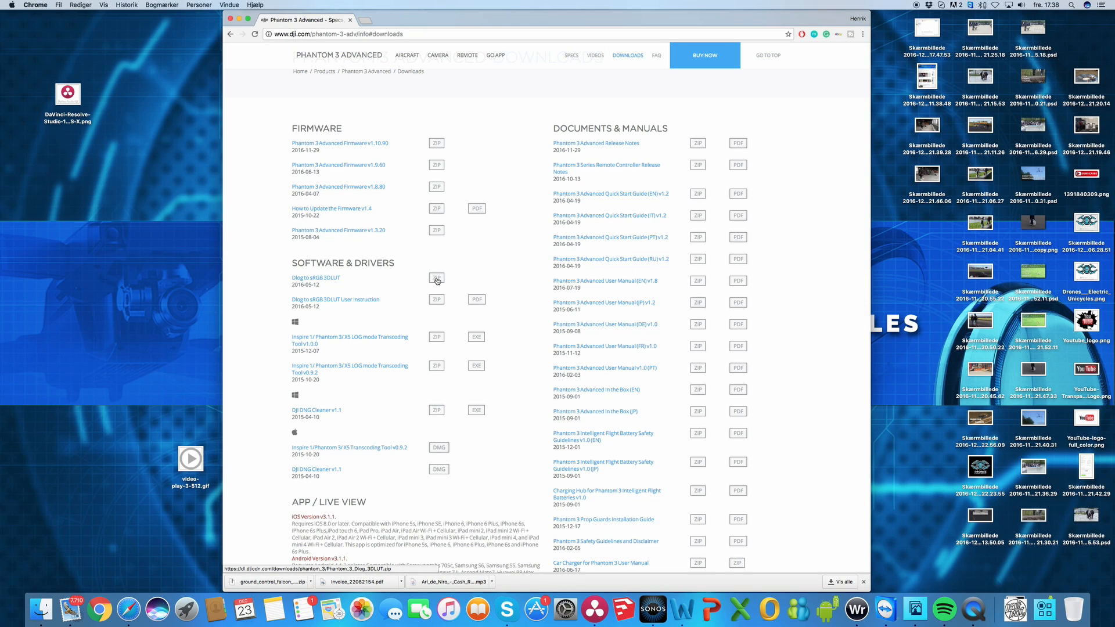
left_click(435, 278)
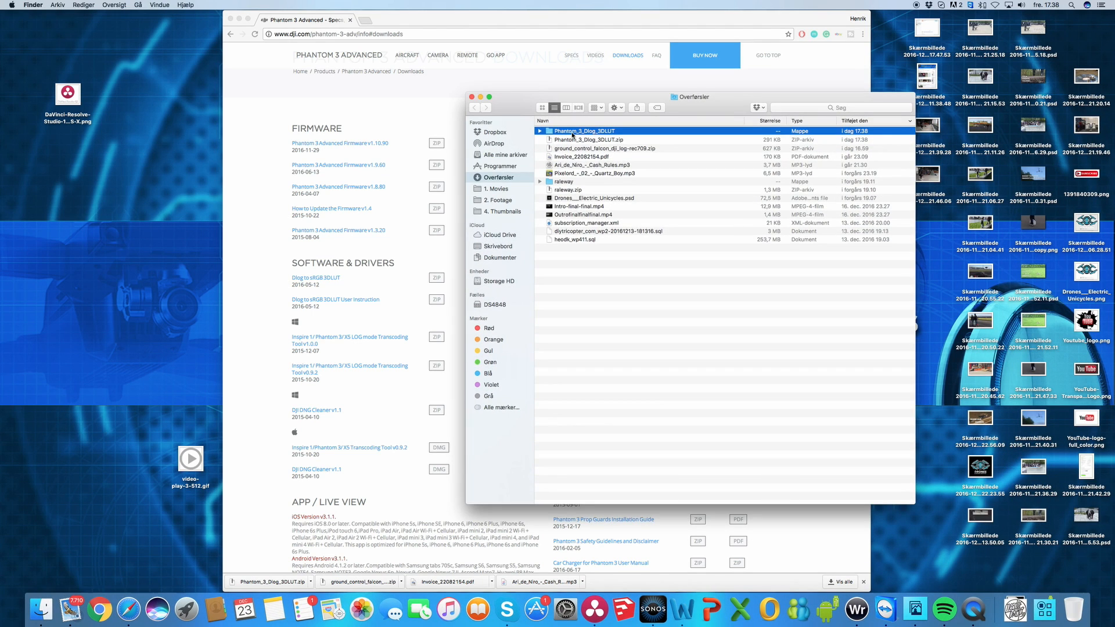
mouse_move(758, 461)
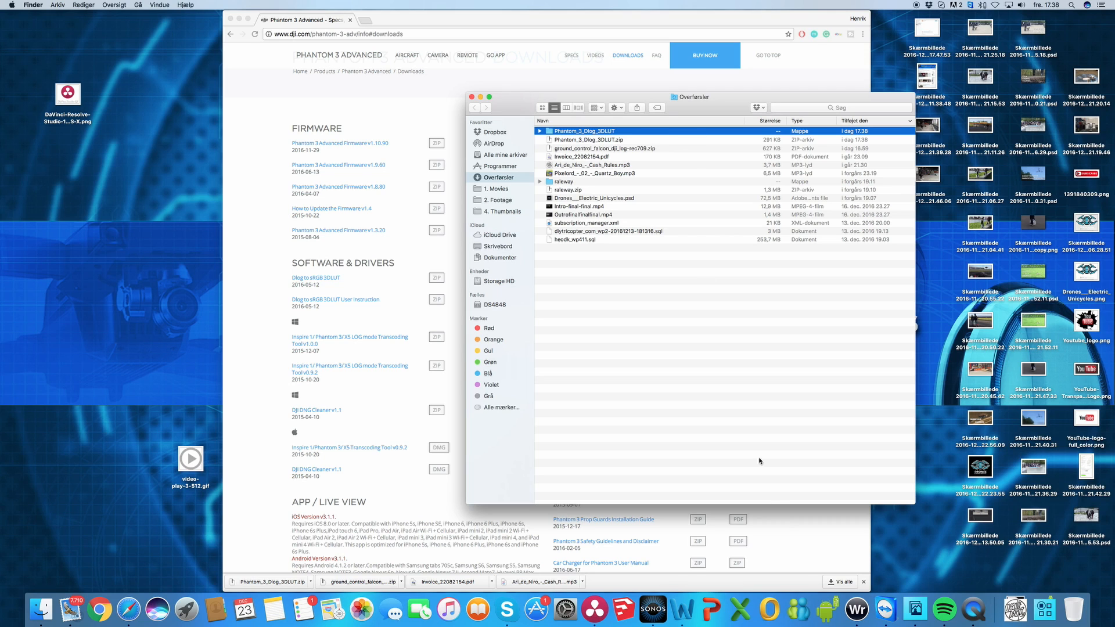
mouse_move(731, 103)
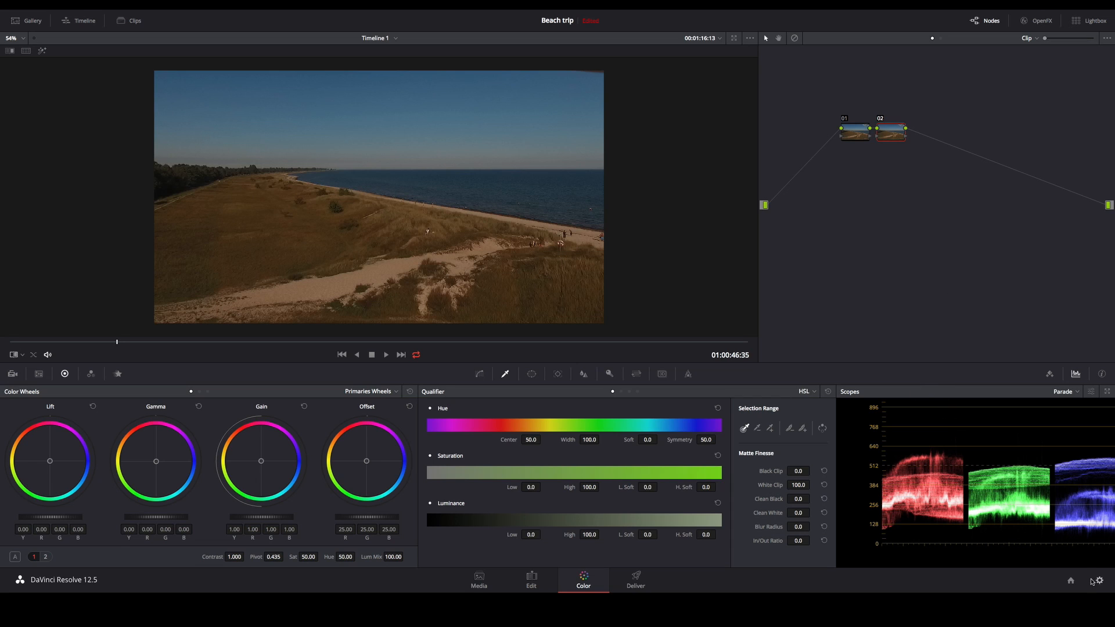
Show the Color Management section of Project Settings with its Lookup Tables options.
left_click(1097, 580)
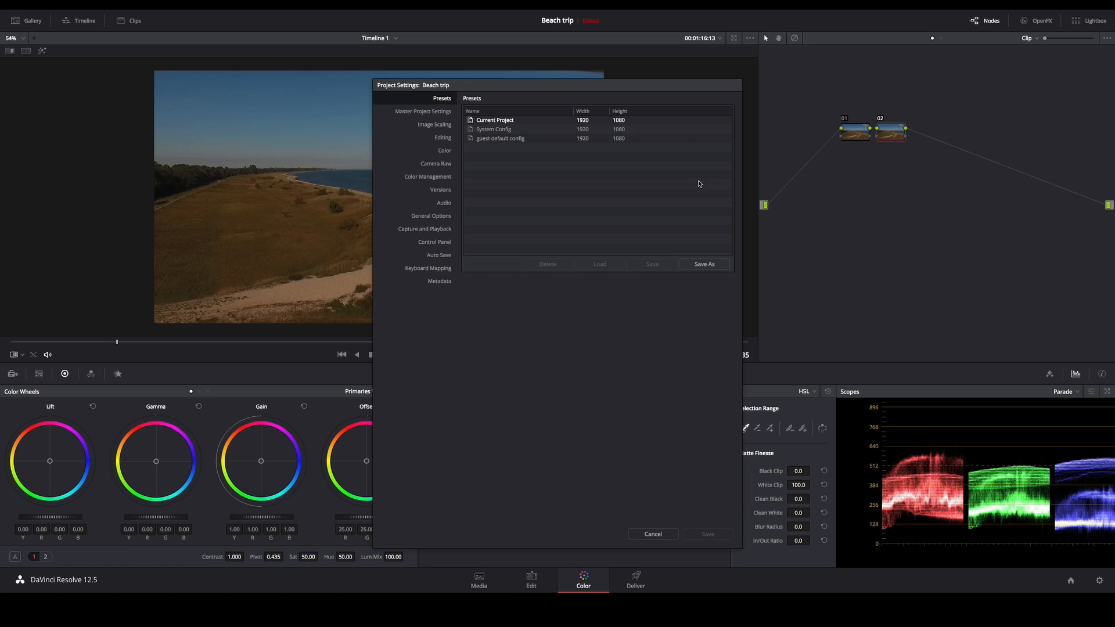
mouse_move(427, 181)
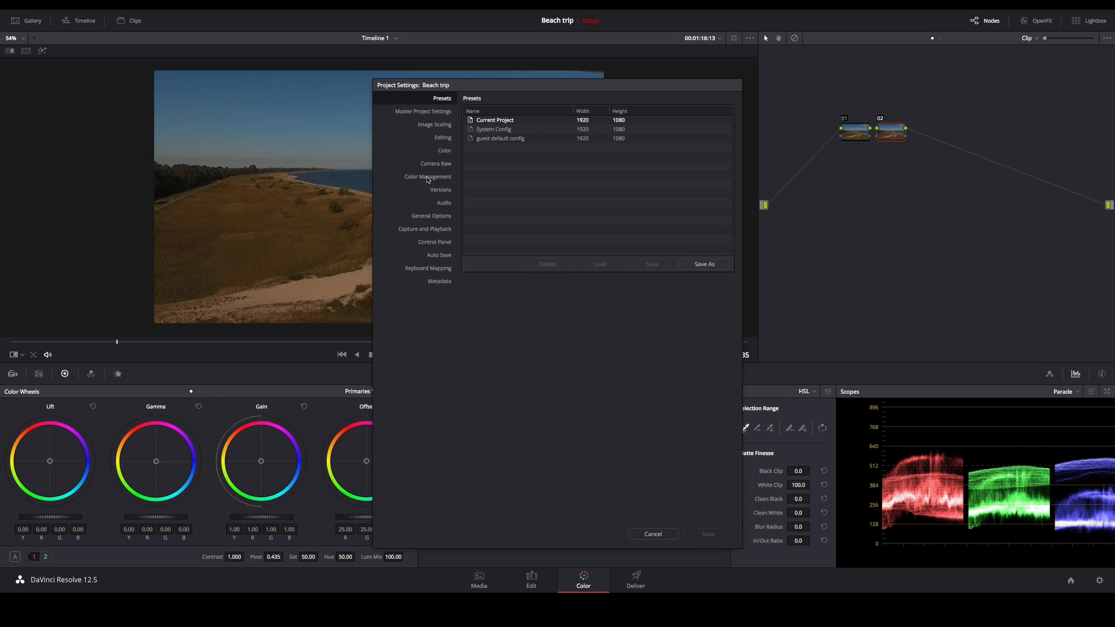
left_click(427, 176)
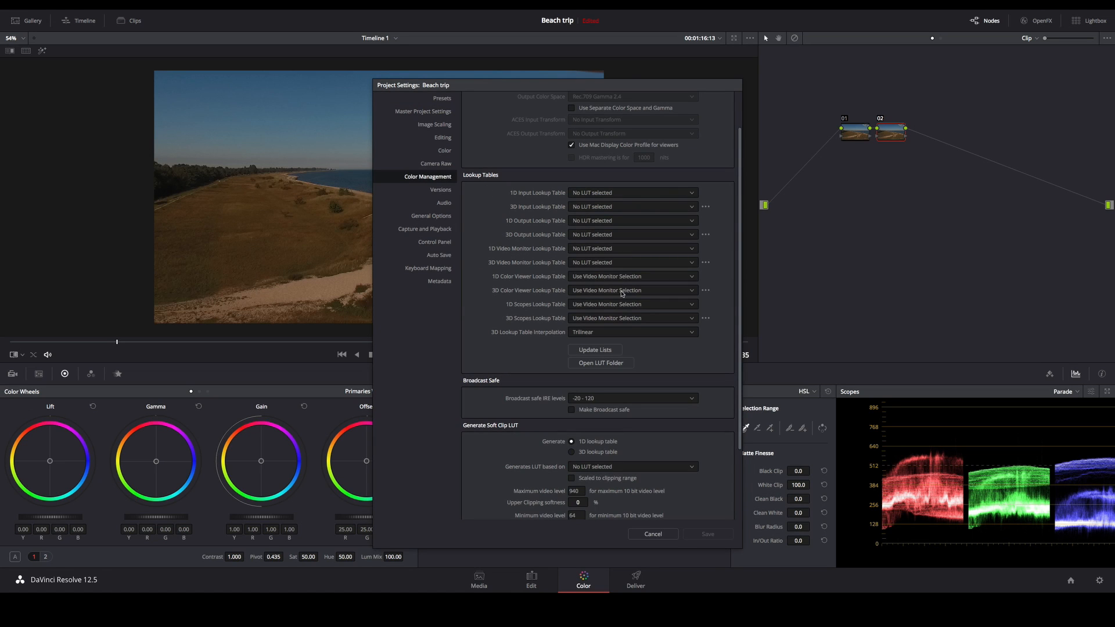
mouse_move(601, 363)
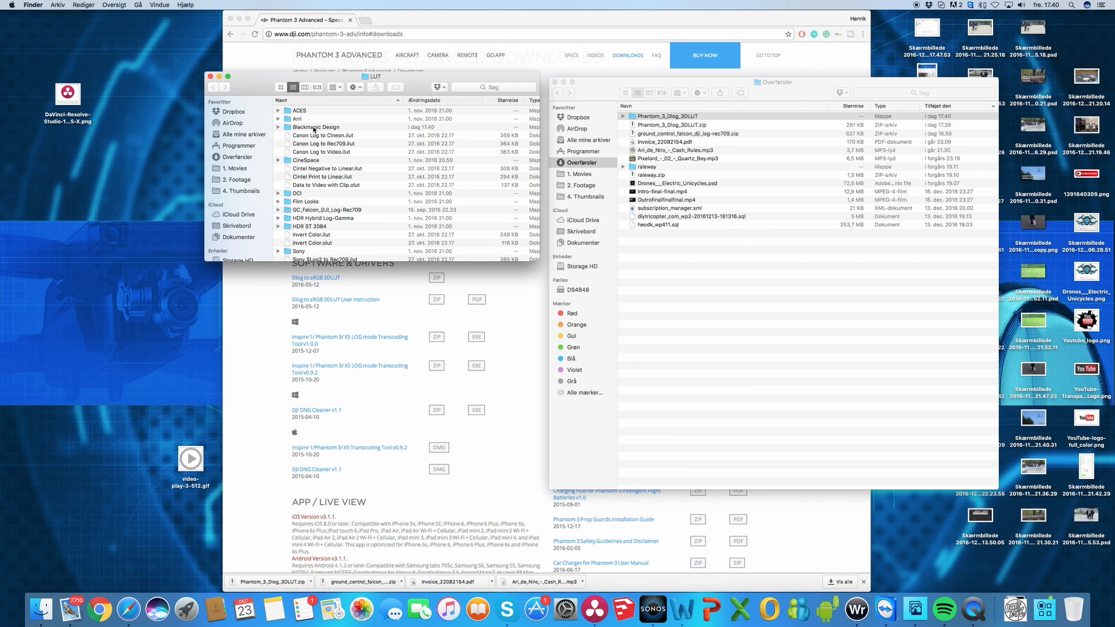
Move the Phantom_3_Dlog_3DLUT folder from Downloads into DaVinci Resolve's LUT folder.
scroll("down", 3)
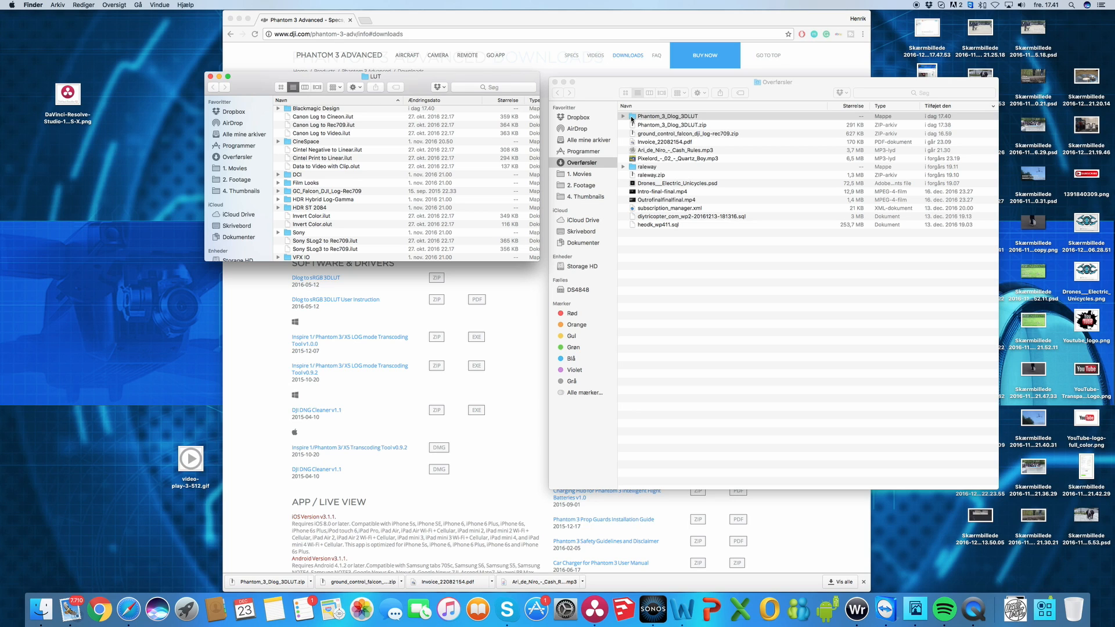
left_click(324, 232)
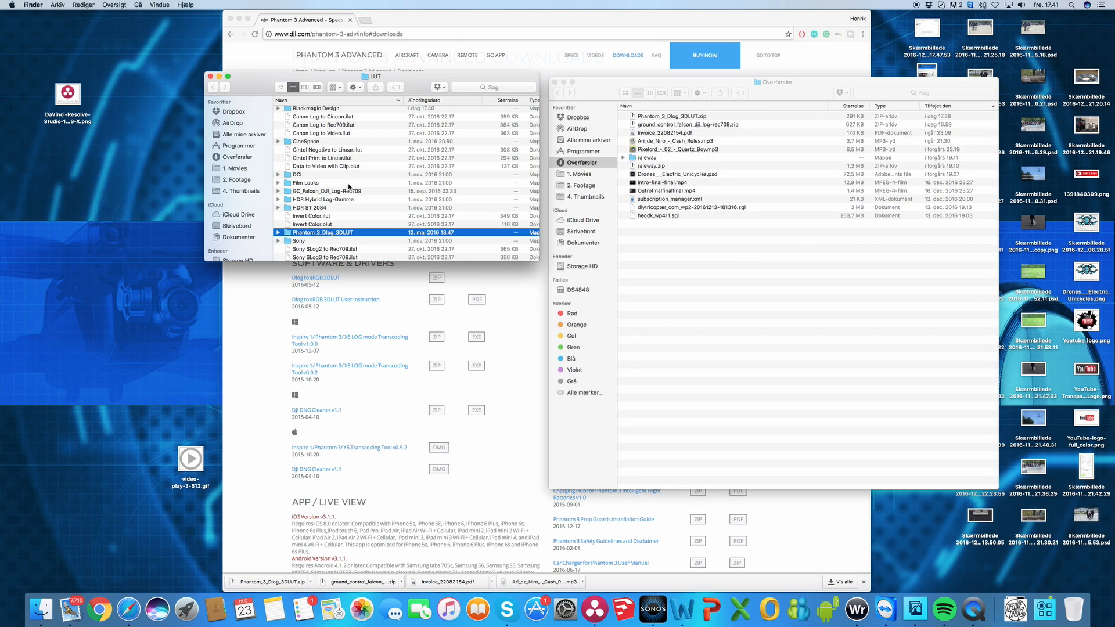
mouse_move(778, 326)
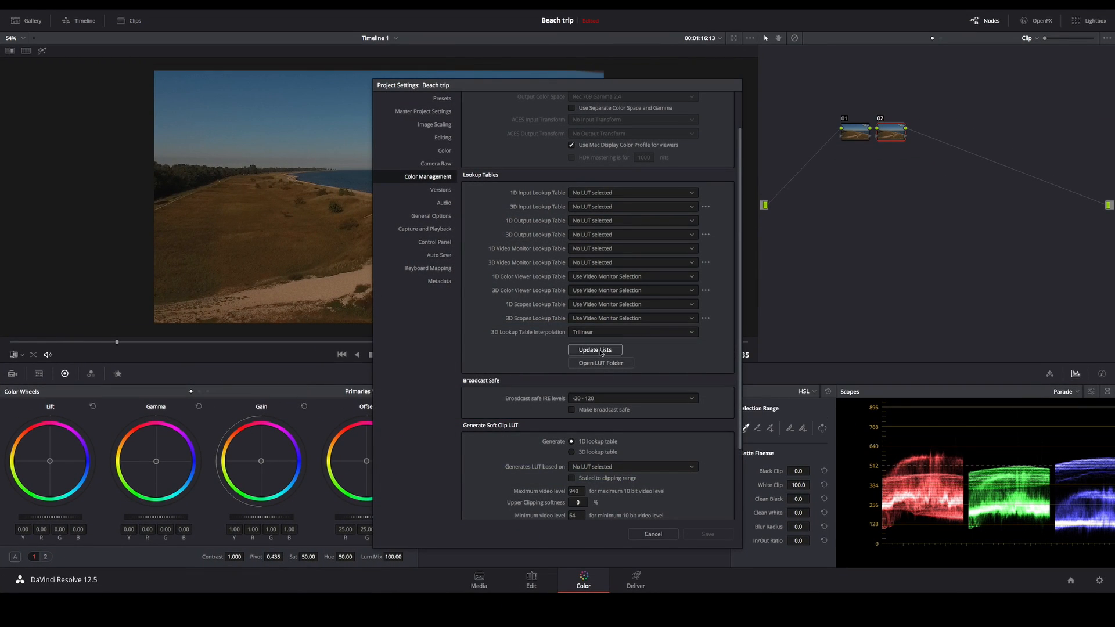
Update the LUT lists in Color Management so the DJI LUTs become available.
left_click(595, 350)
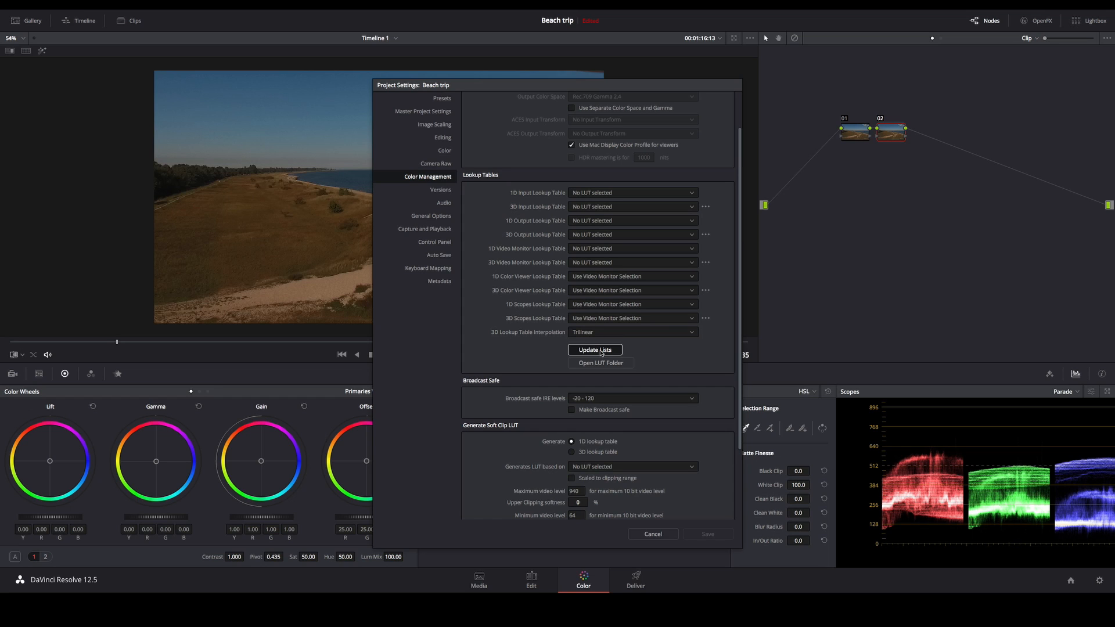
left_click(651, 534)
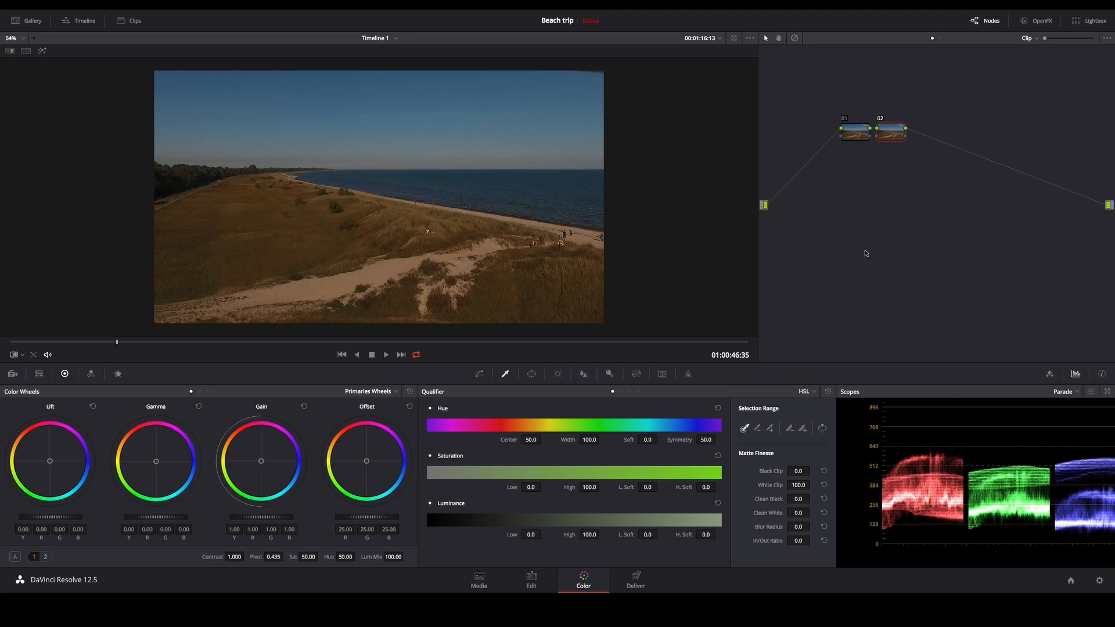
mouse_move(594, 223)
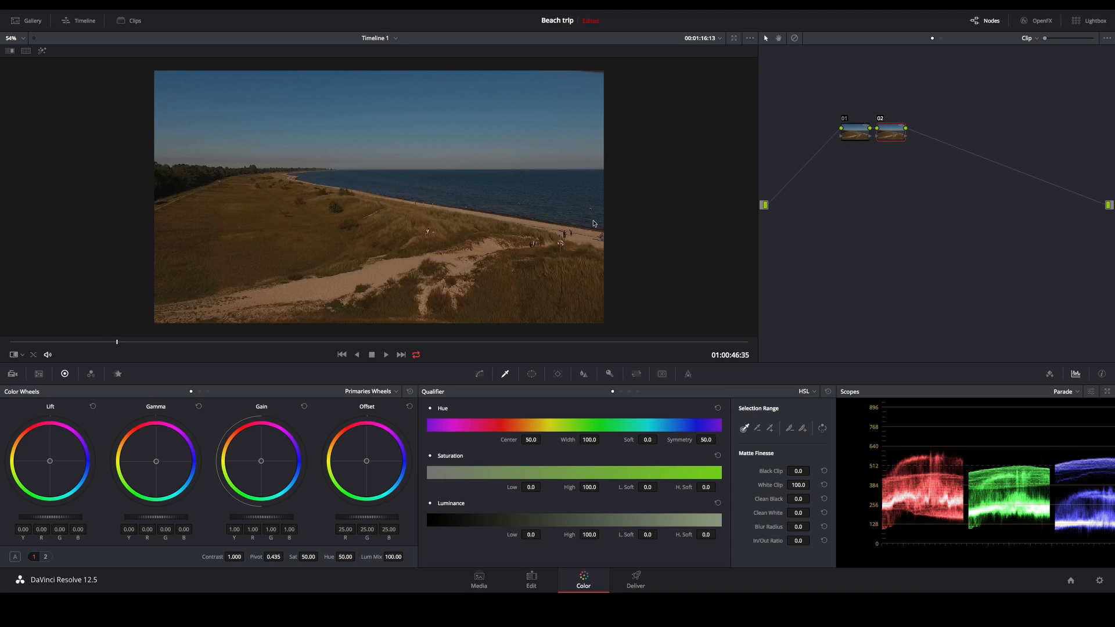
mouse_move(882, 155)
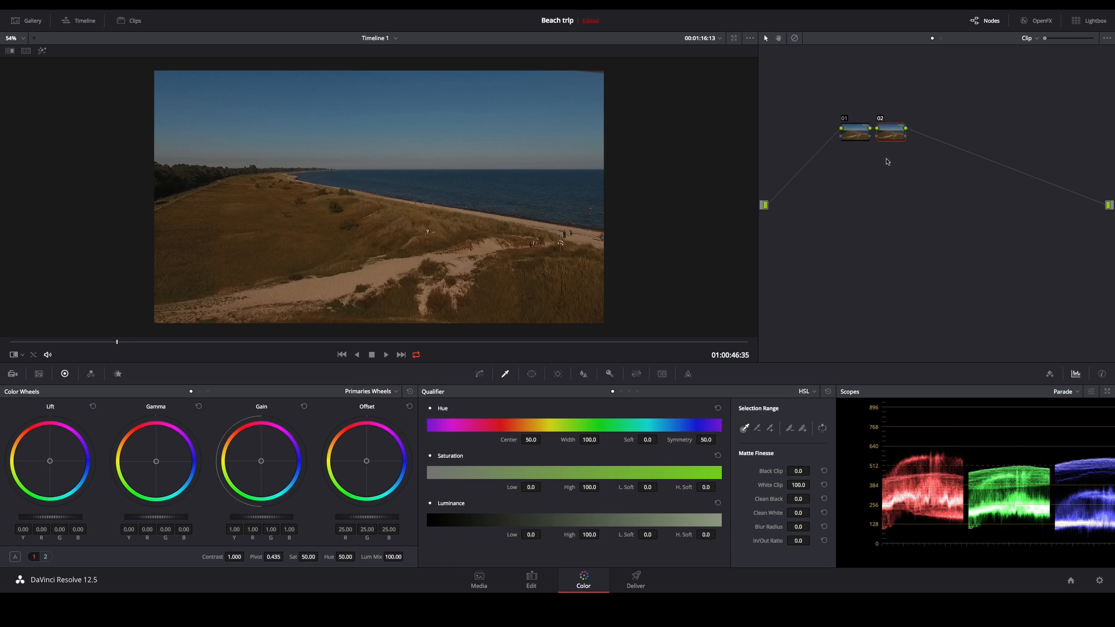
mouse_move(888, 157)
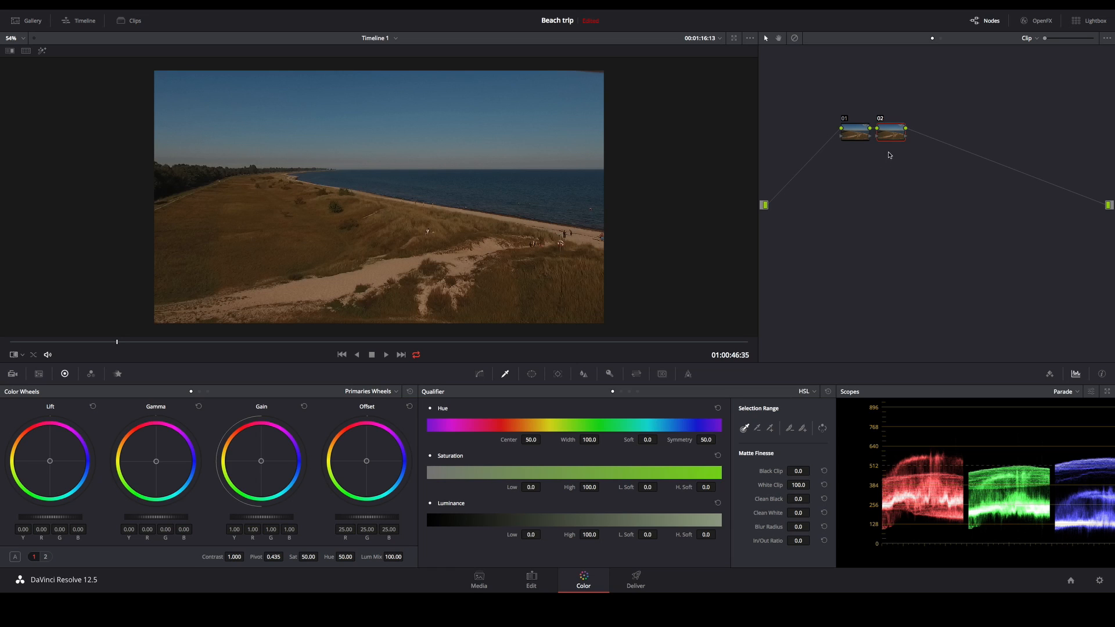
Apply the DJI_Phantom3_DLOG2sRGB improved 3D LUT from Phantom_3_Dlog_3DLUT to node 02.
right_click(890, 132)
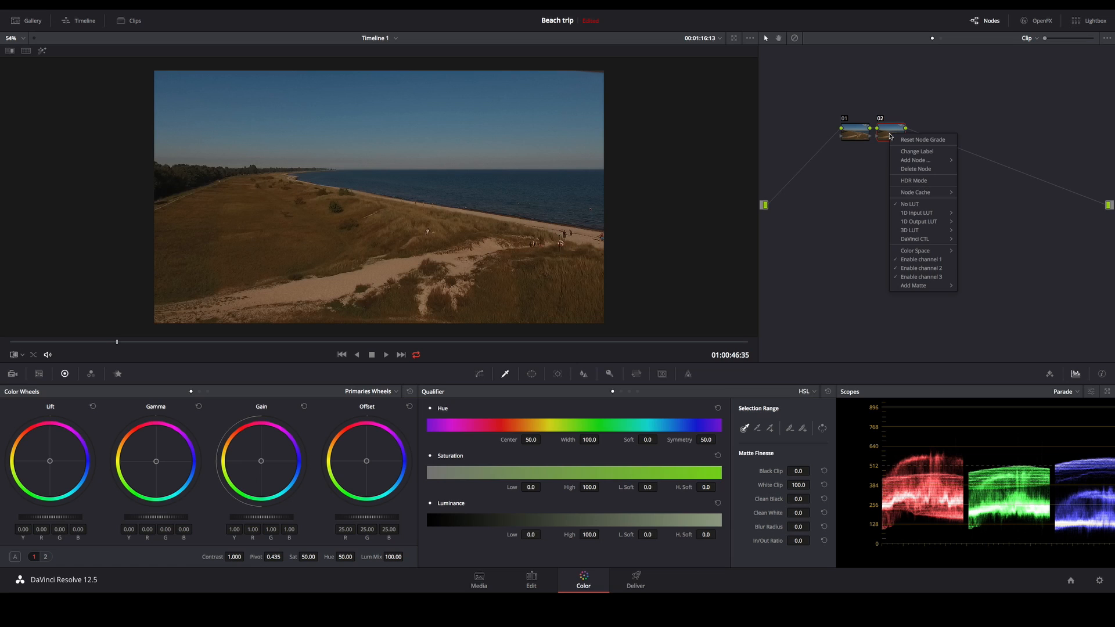
mouse_move(915, 183)
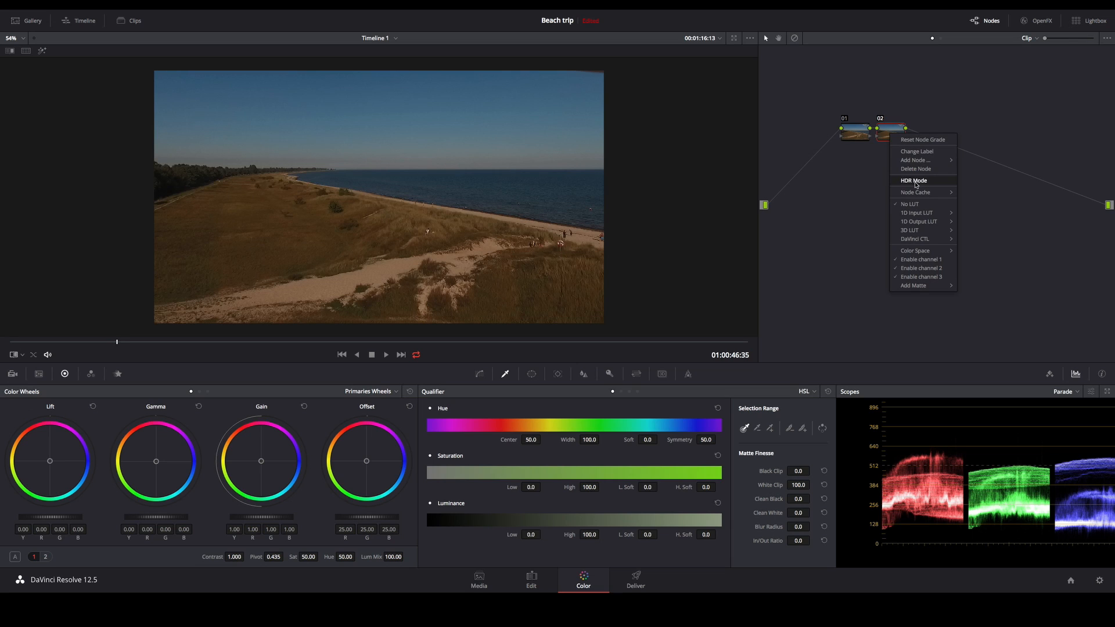
mouse_move(910, 230)
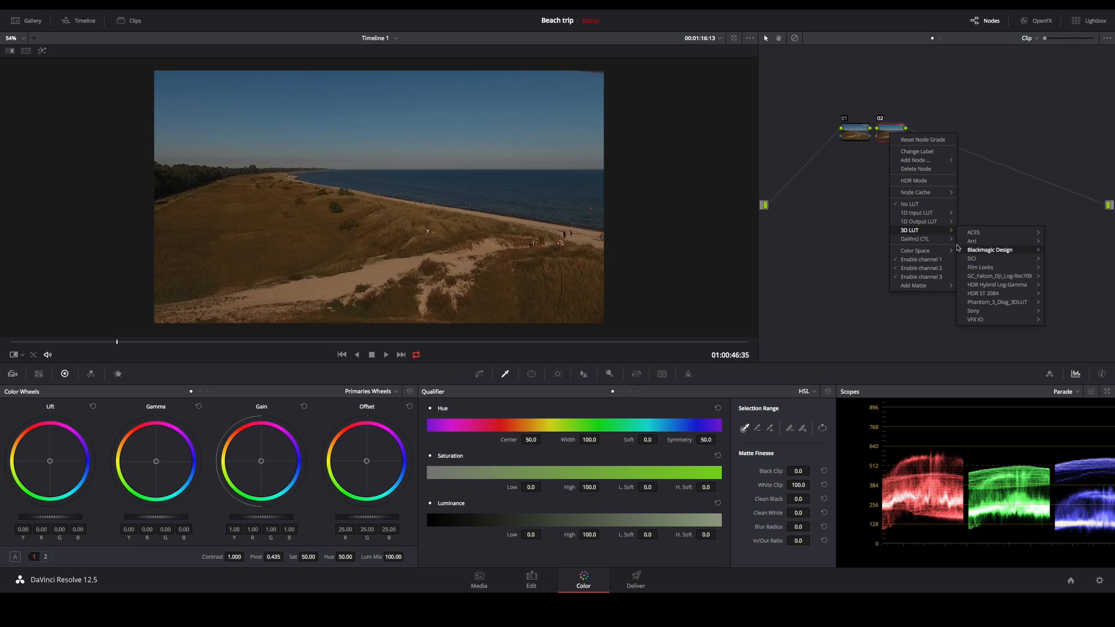
mouse_move(998, 302)
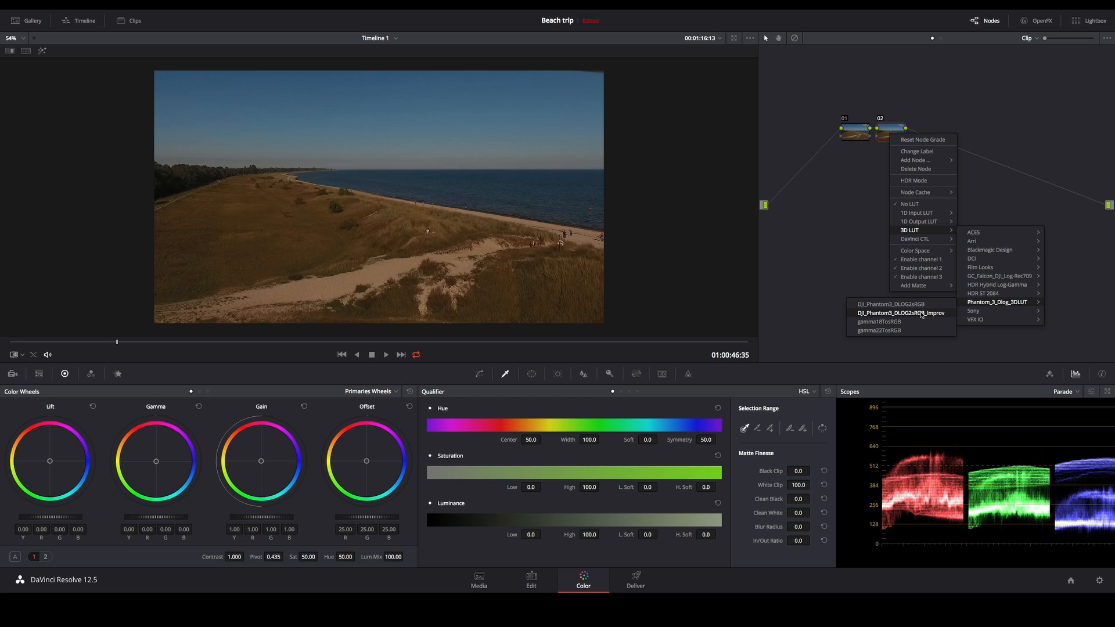
left_click(900, 312)
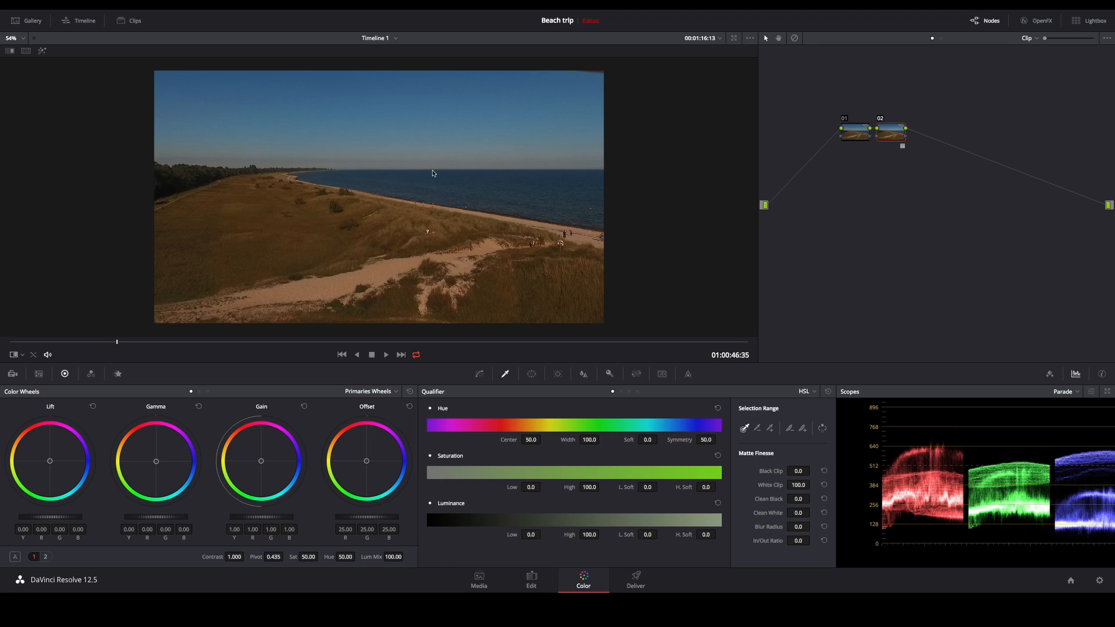
mouse_move(390, 282)
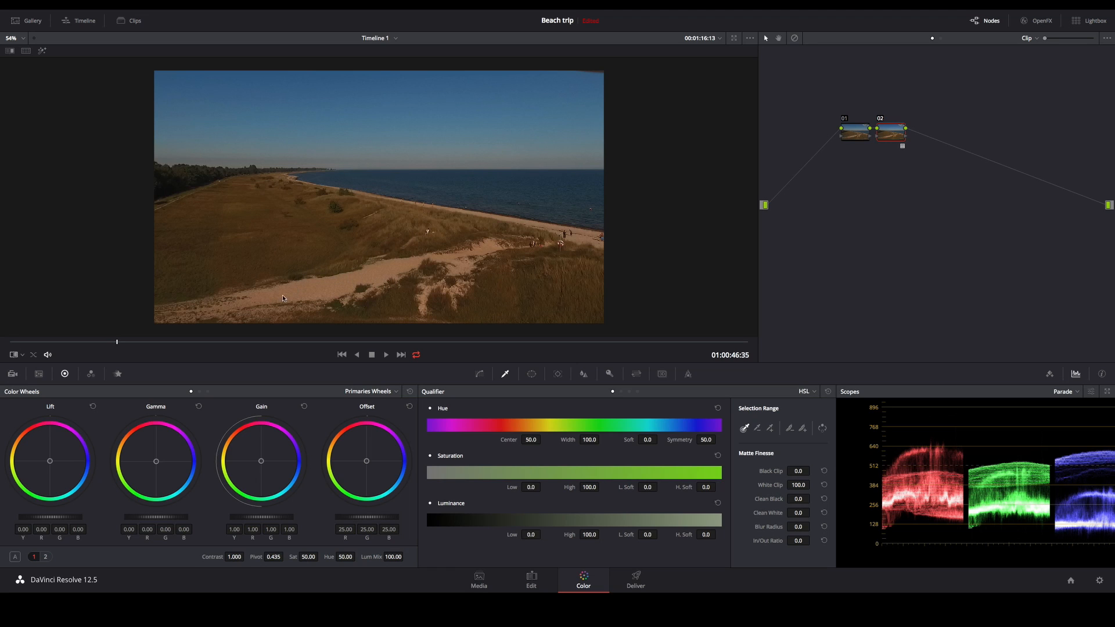
mouse_move(488, 222)
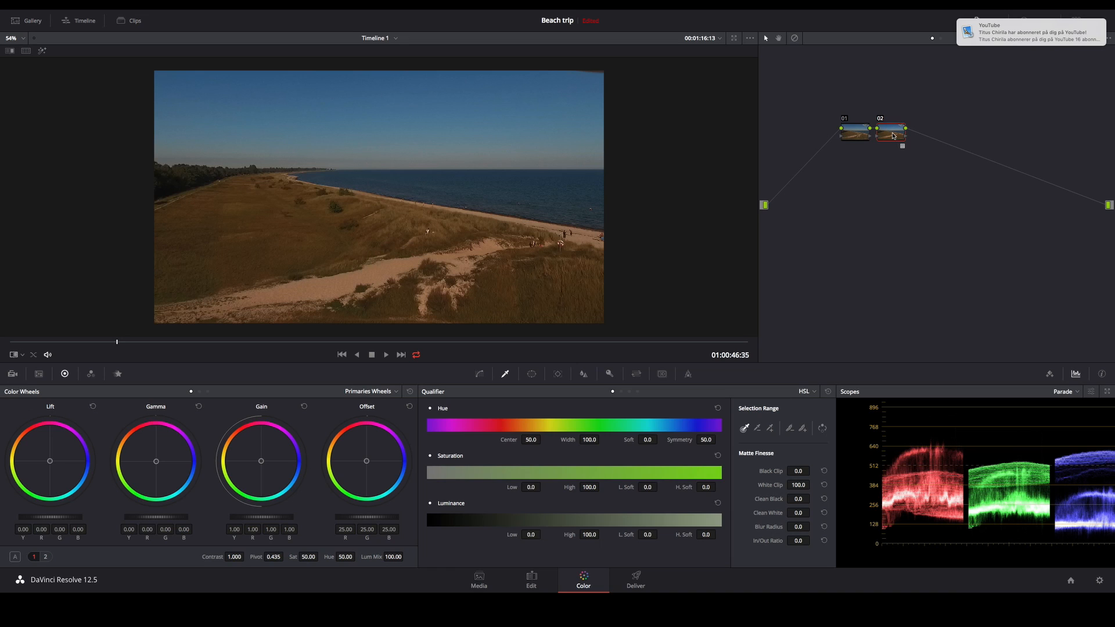
mouse_move(892, 136)
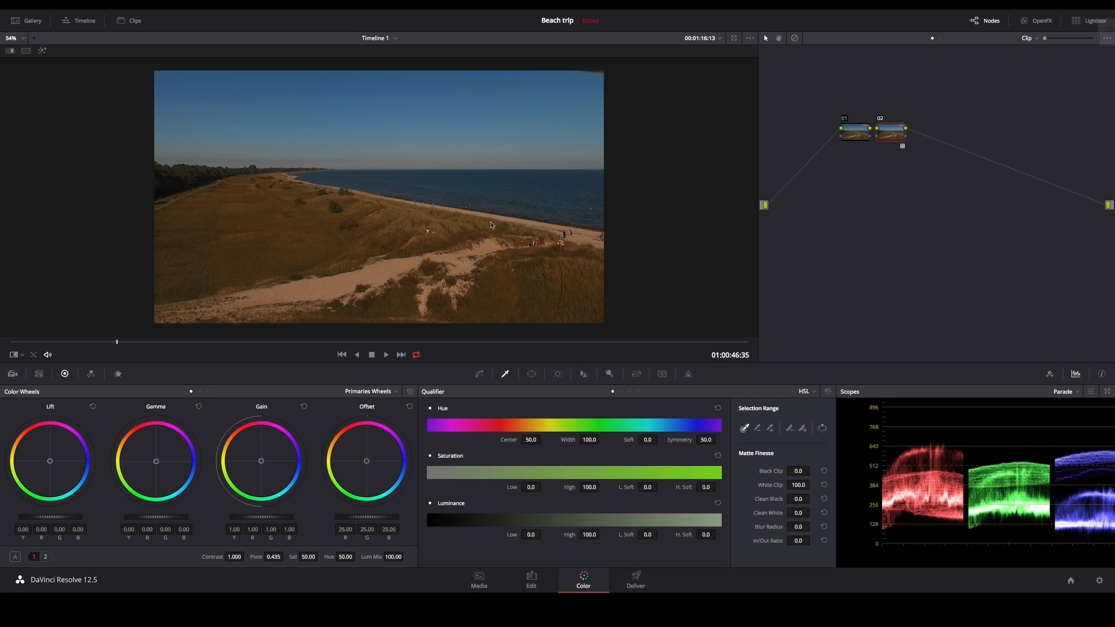
mouse_move(960, 473)
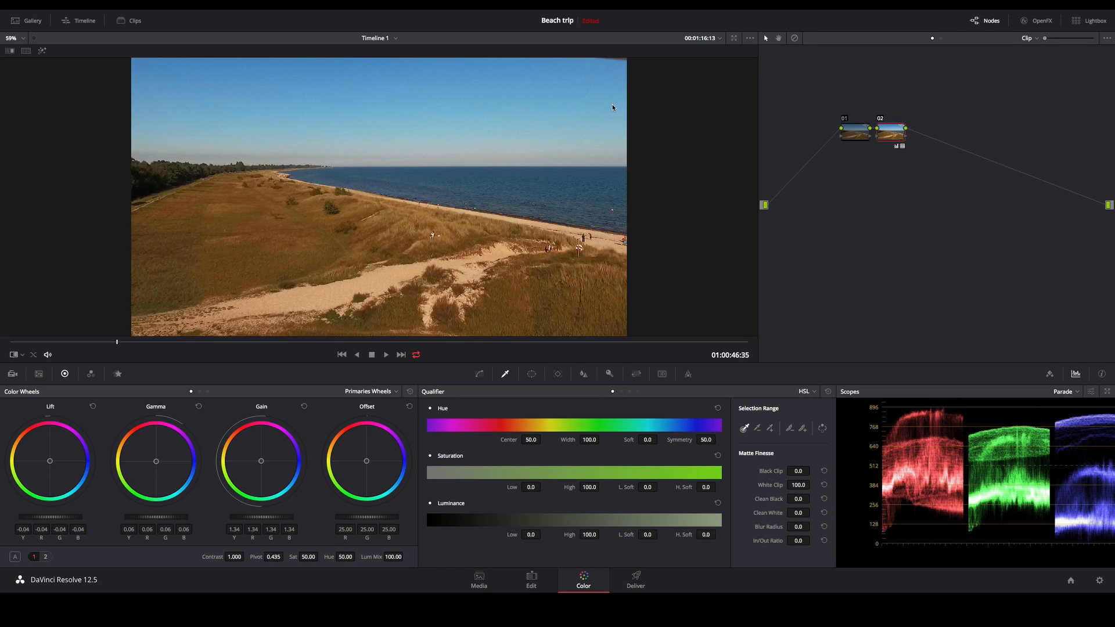
mouse_move(850, 184)
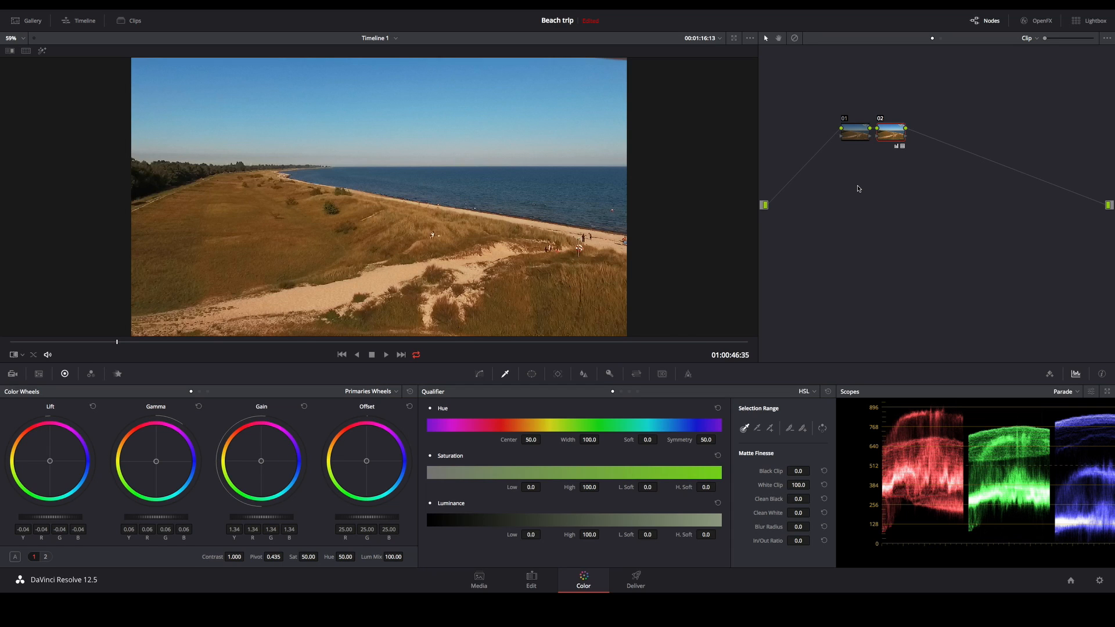
mouse_move(858, 147)
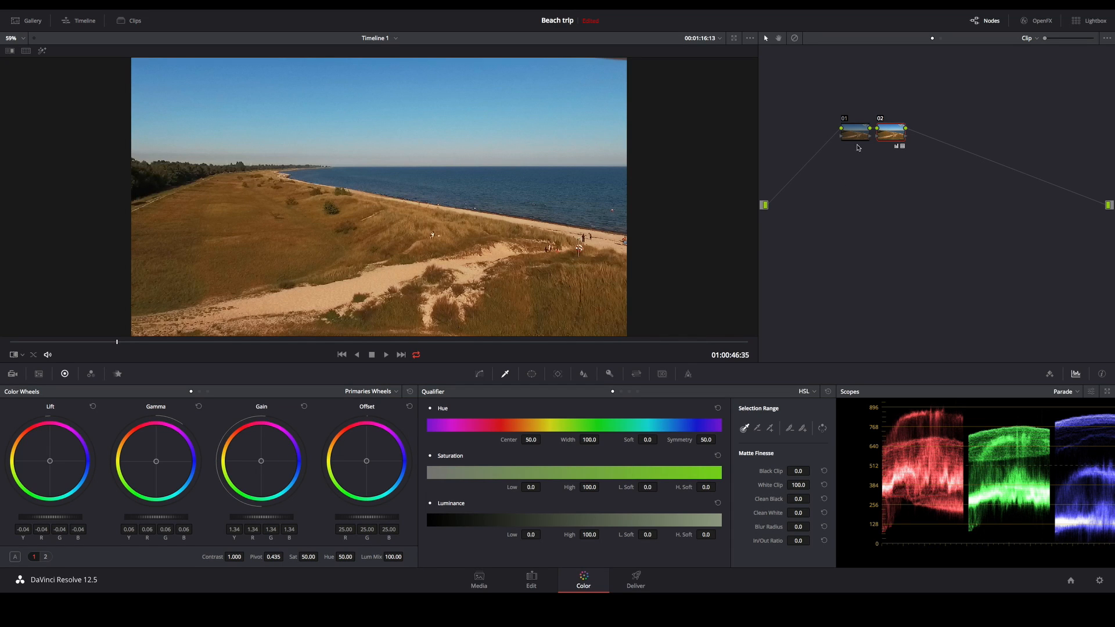
Toggle Bypass color grades to compare before and after, leaving the grade bypassed.
left_click(795, 38)
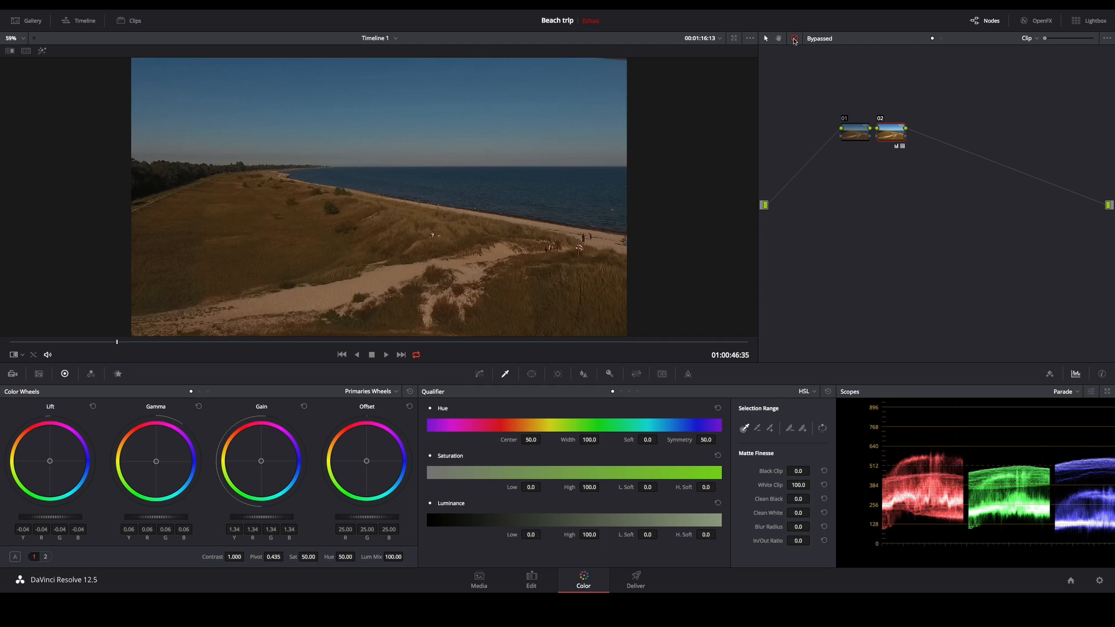
left_click(793, 38)
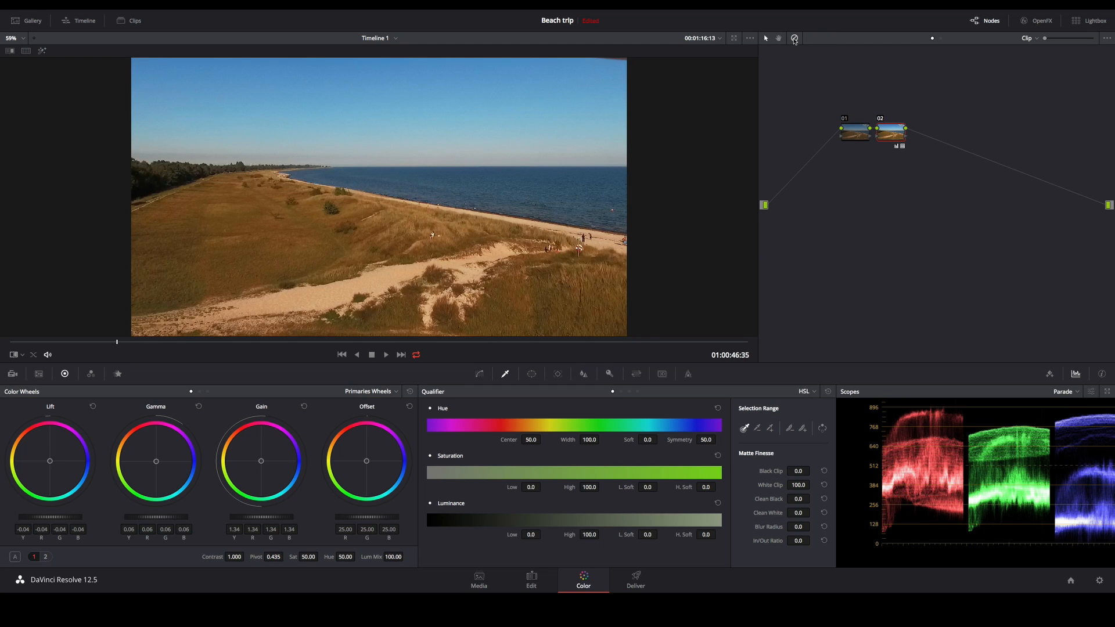
left_click(794, 39)
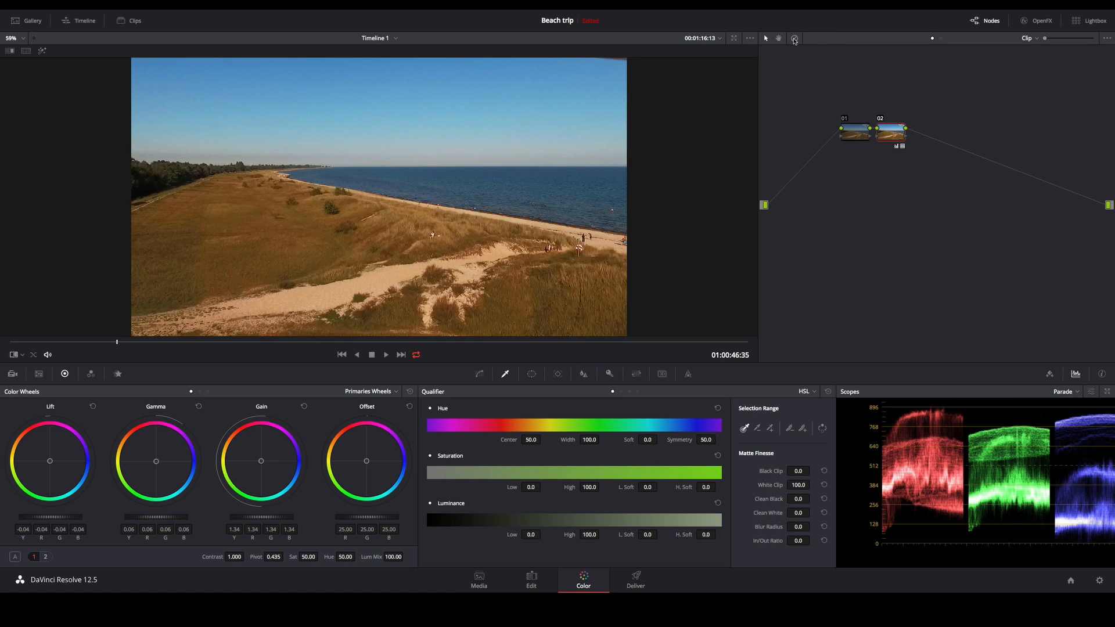
left_click(794, 38)
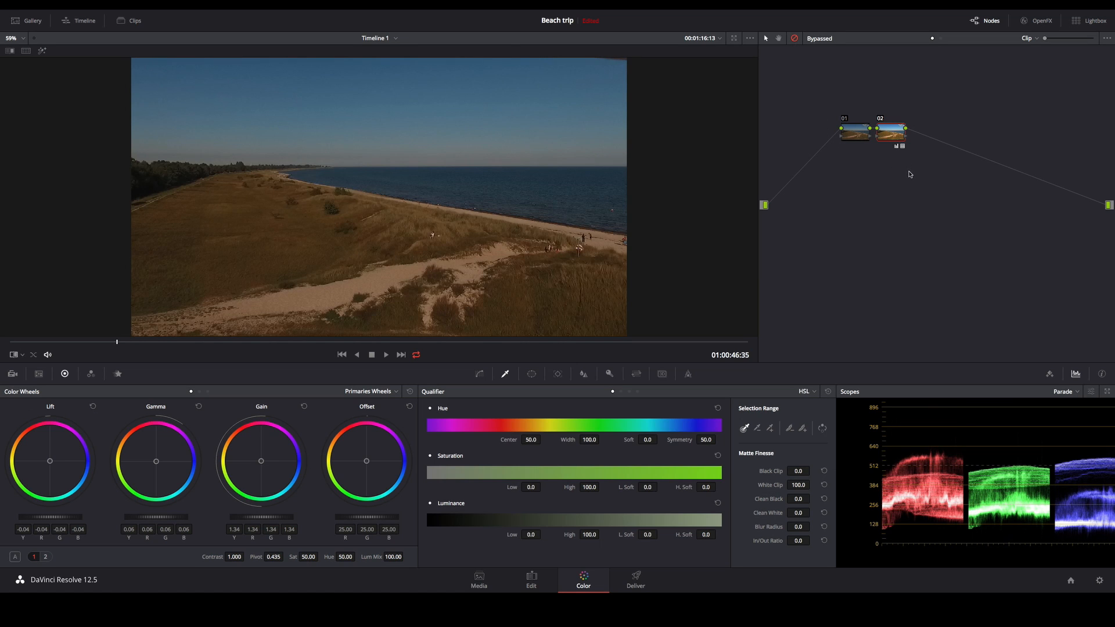